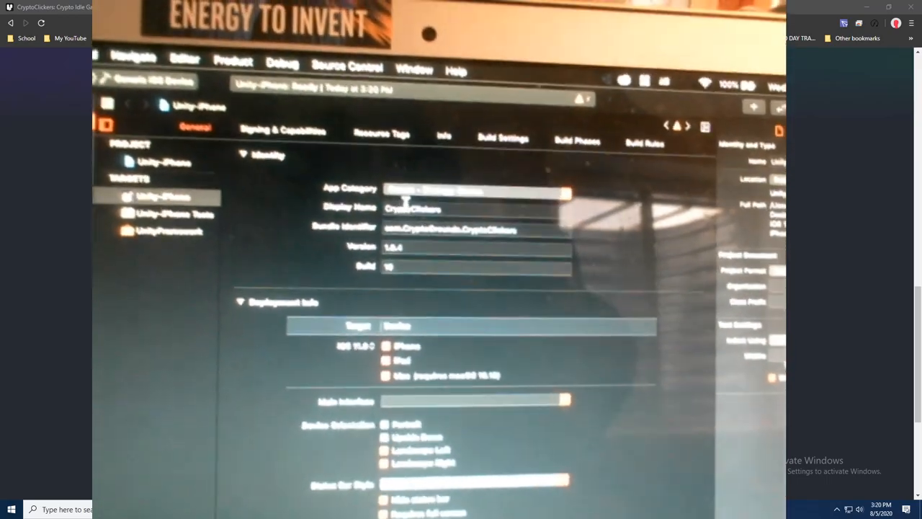
Enable automatic signing for the Unity-iPhone target under the development team
click(282, 130)
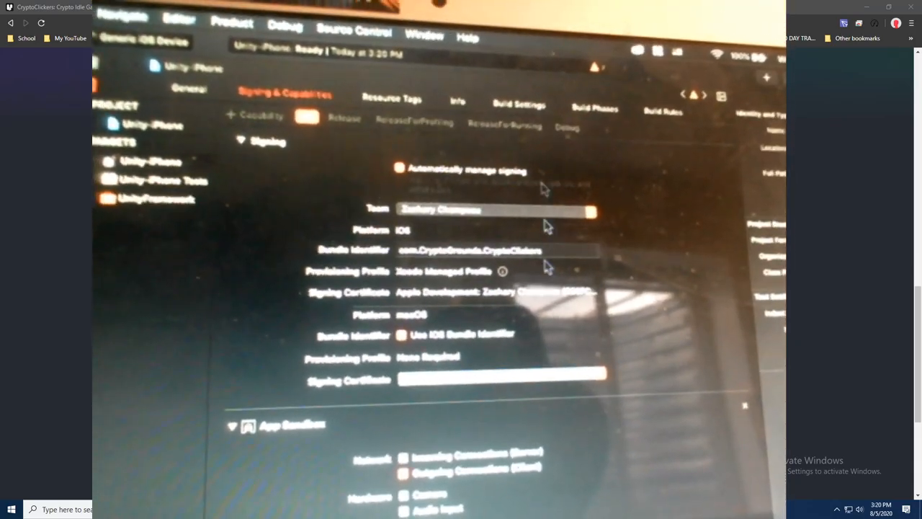